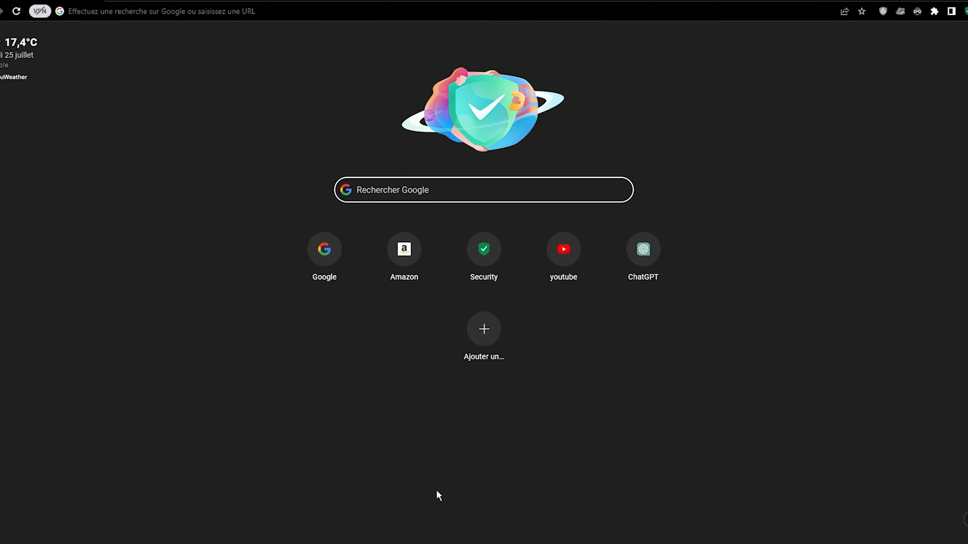
mouse_move(559, 266)
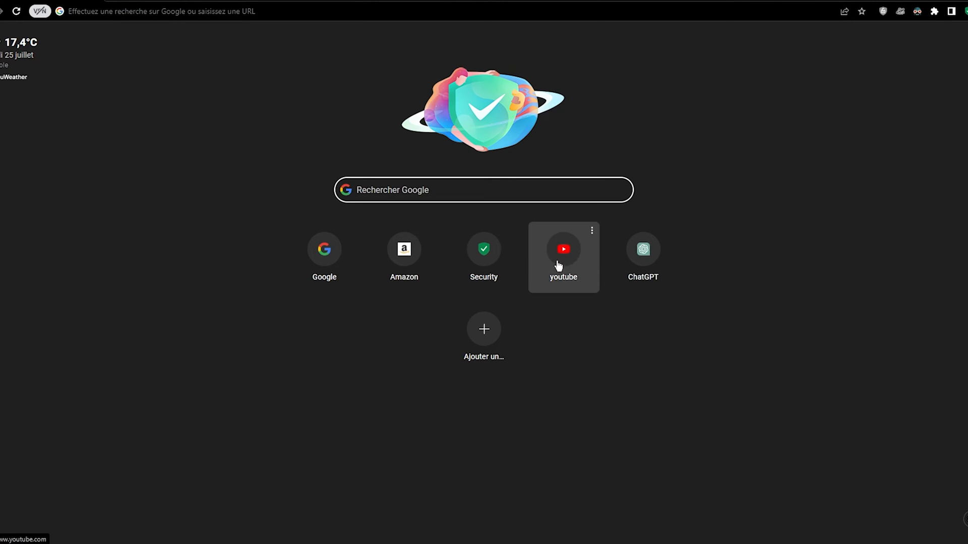
Step: Open YouTube and rerun the earlier 'meteor client 1.20.1 dowload' search to see its results
click(563, 249)
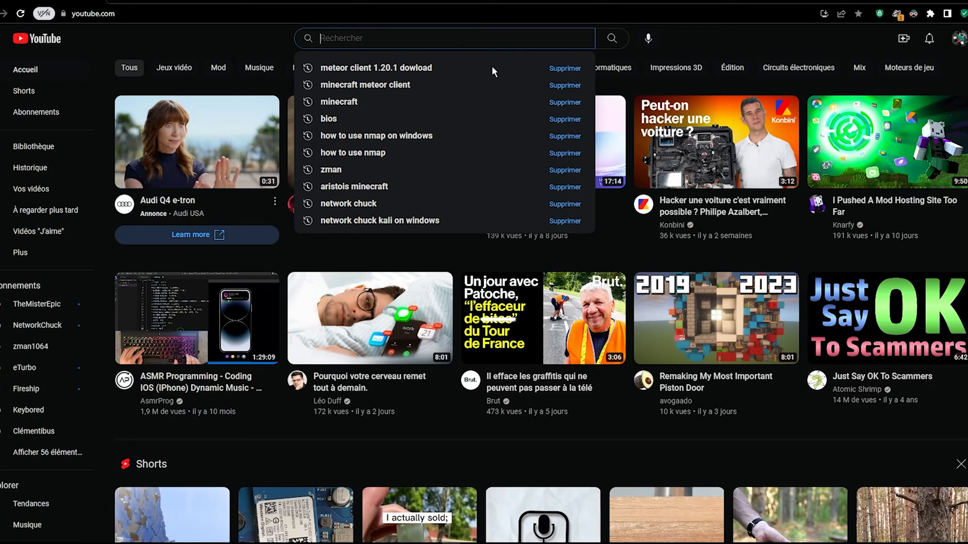
click(376, 67)
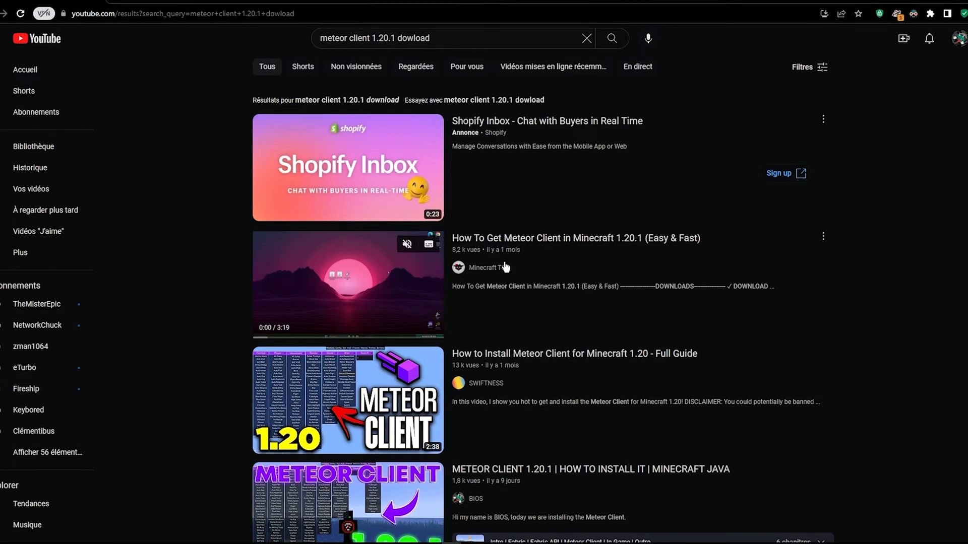
scroll(down, 3)
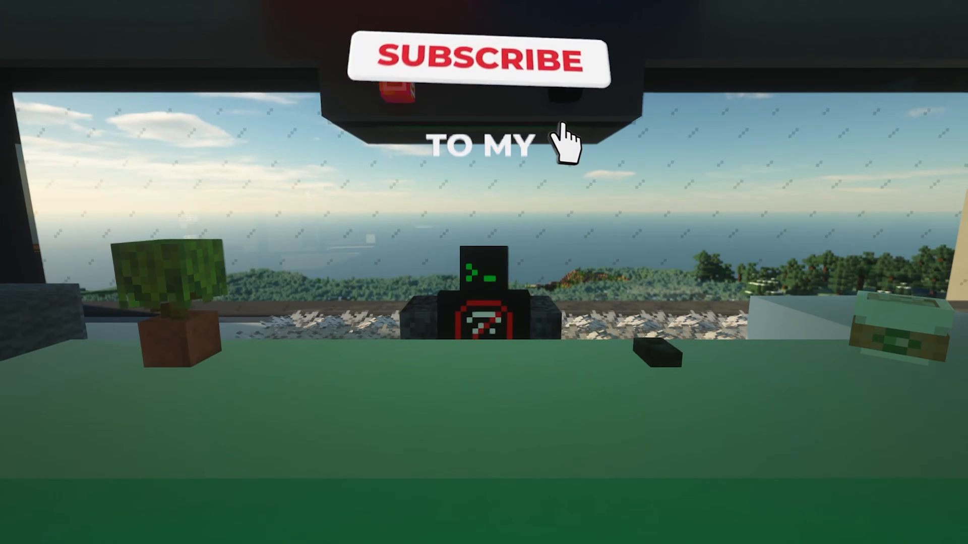
Step: Open a fresh Chrome tab showing the new tab page shortcuts
click(477, 58)
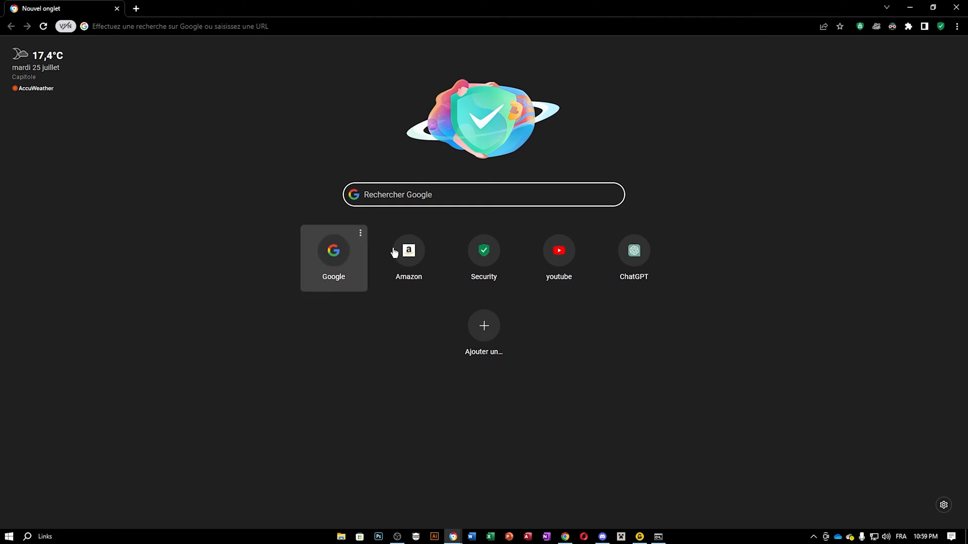
Step: Search Google for 'meteor client' via the 'meteo' suggestion
click(482, 195)
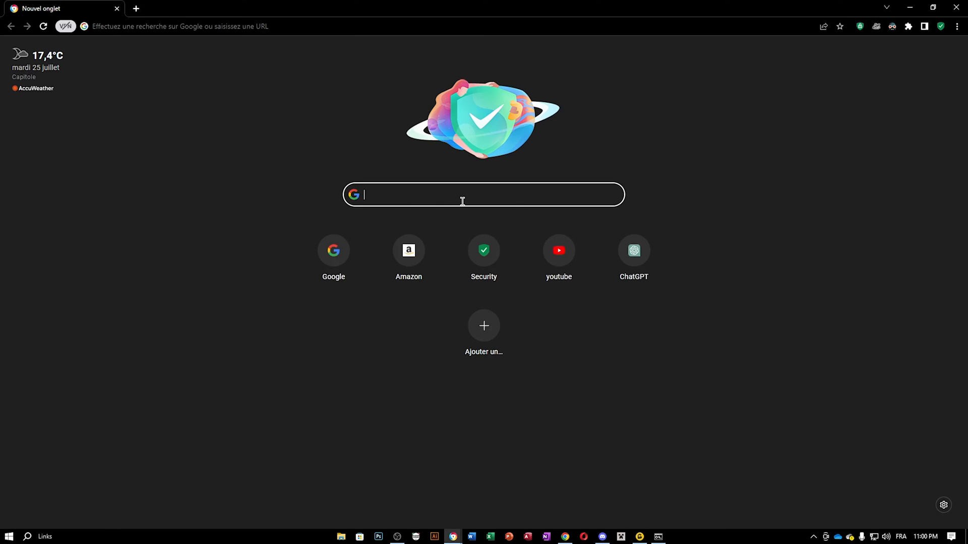
text(meteo)
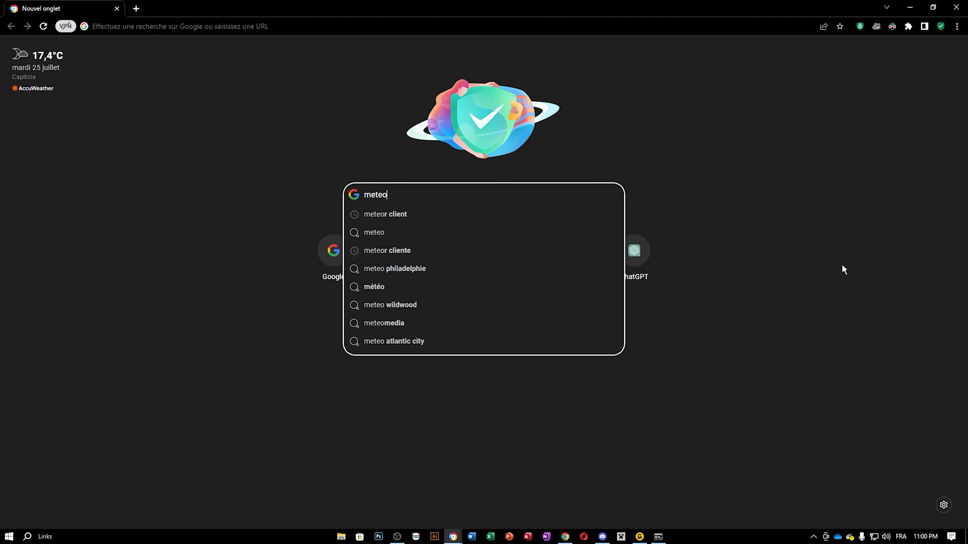
click(385, 213)
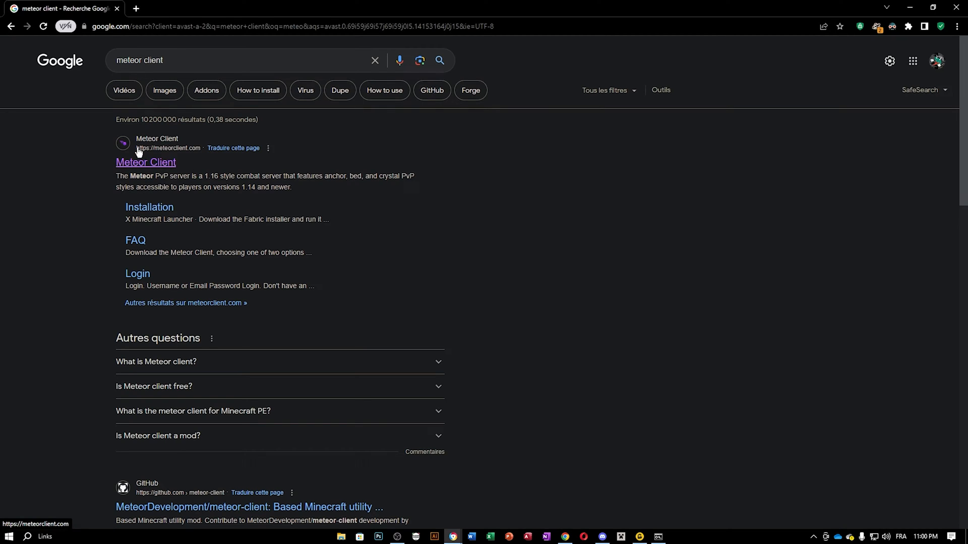
Step: Visit meteorclient.com, find only the Nginx Proxy Manager placeholder, and return to the results
click(145, 161)
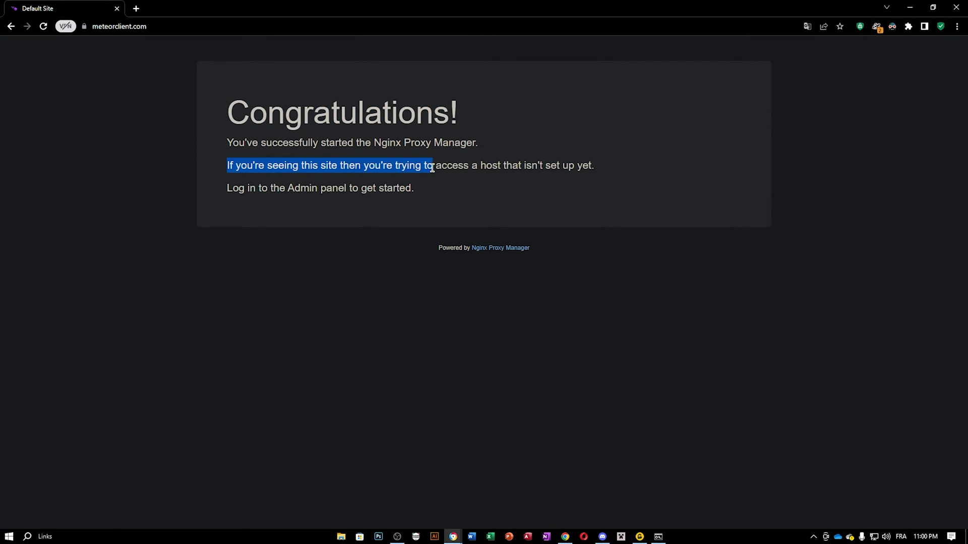
drag(433, 165, 540, 165)
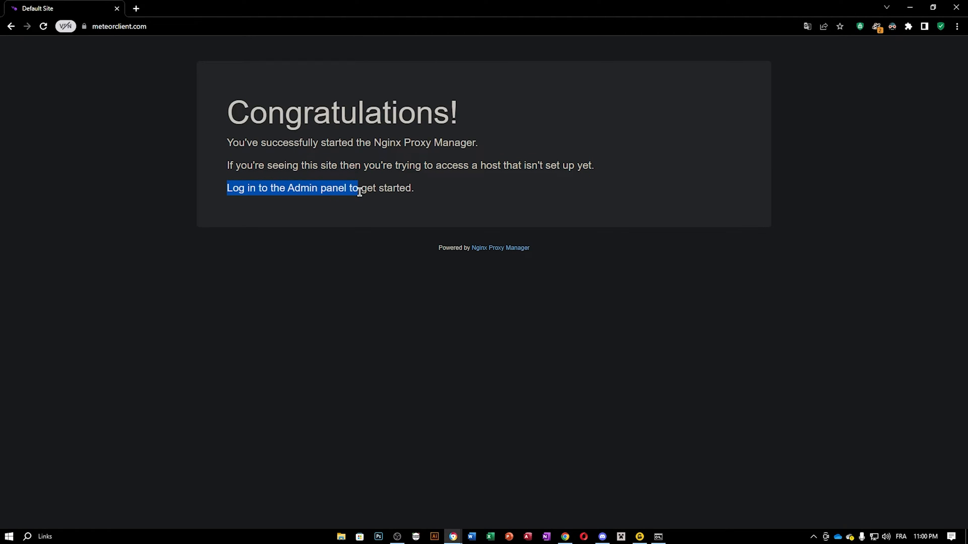
click(468, 157)
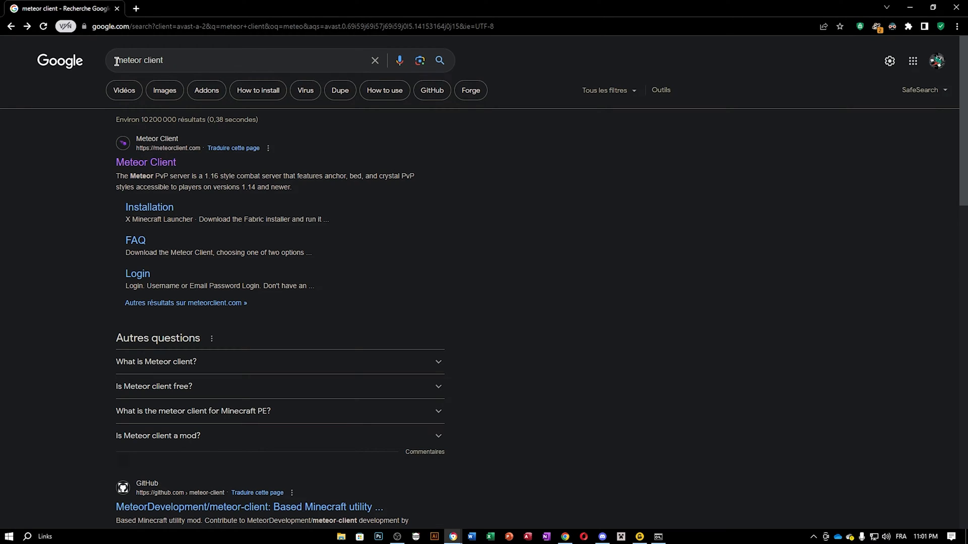
Step: Load Google's cached copy of meteorclient.com and follow the Dev Build 0.5.4 [1.20 - 1.20.1] download
click(241, 59)
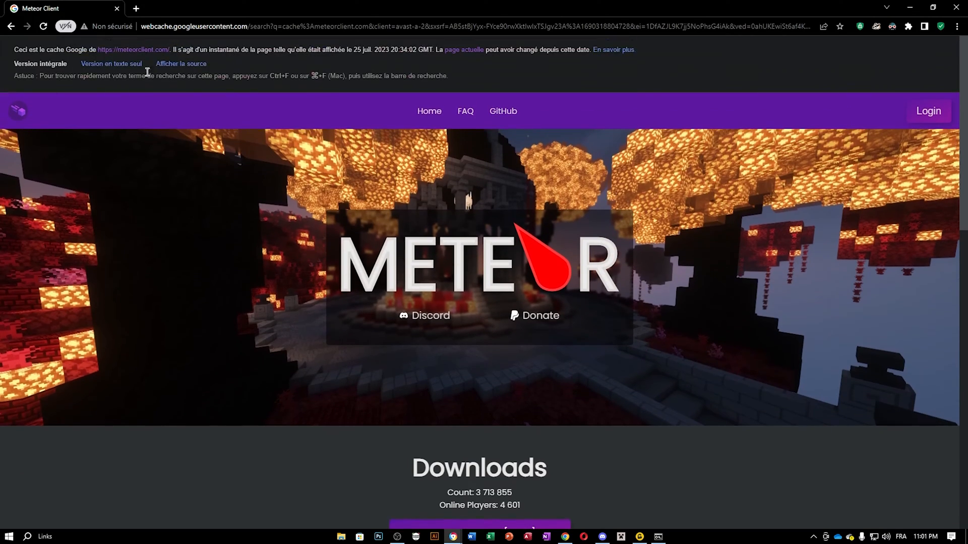
mouse_move(733, 64)
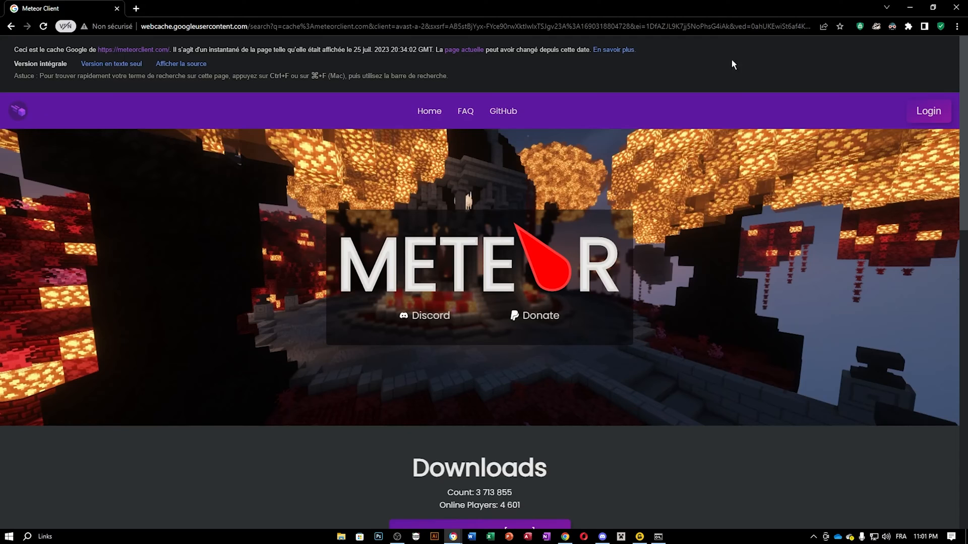
scroll(down, 3)
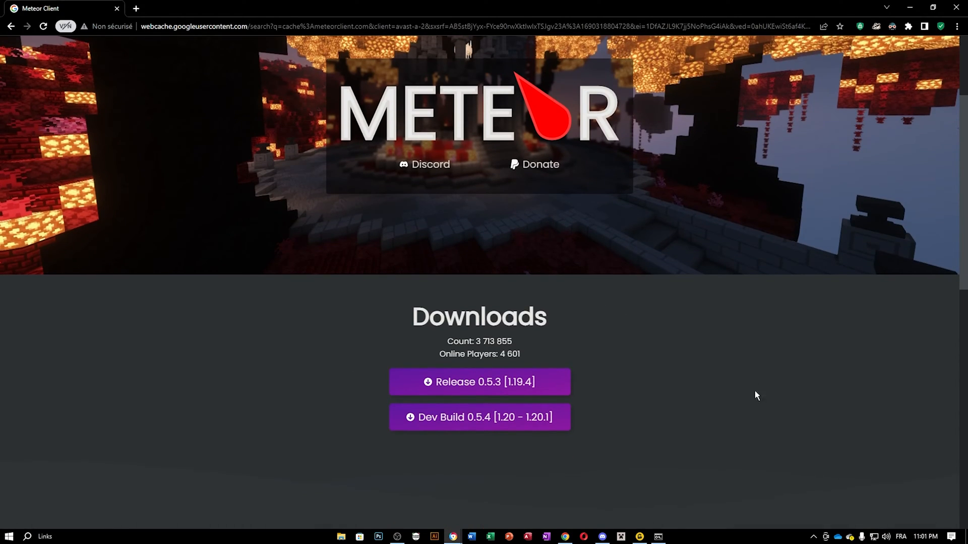
scroll(down, 3)
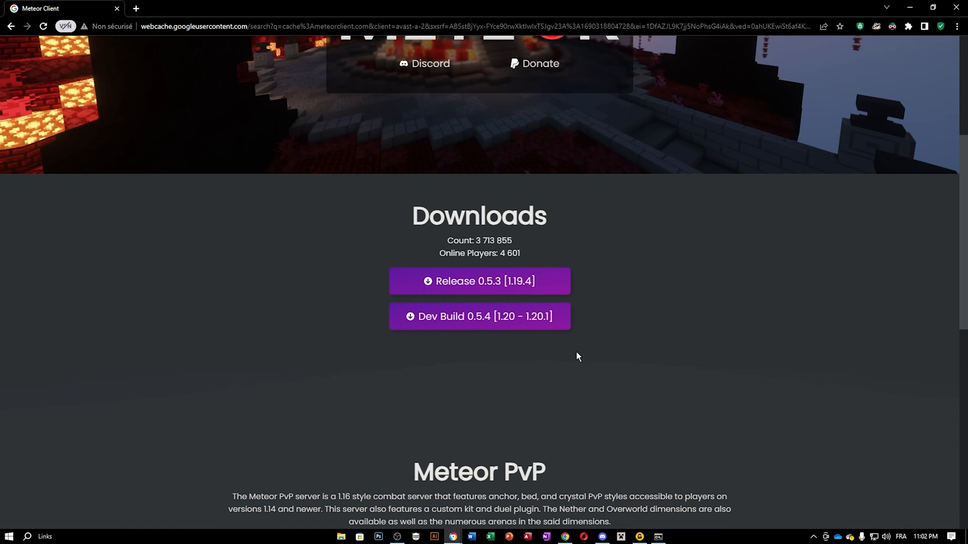
click(480, 316)
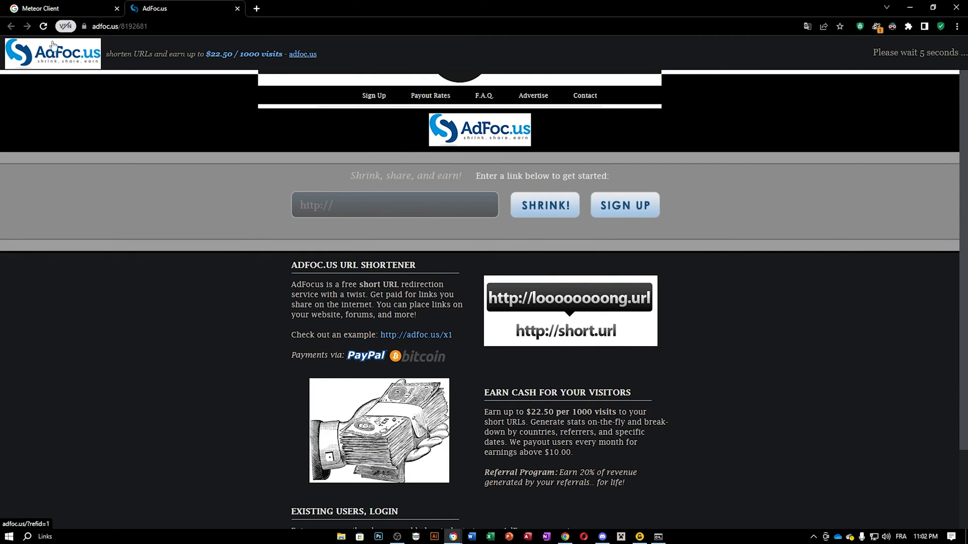
mouse_move(537, 141)
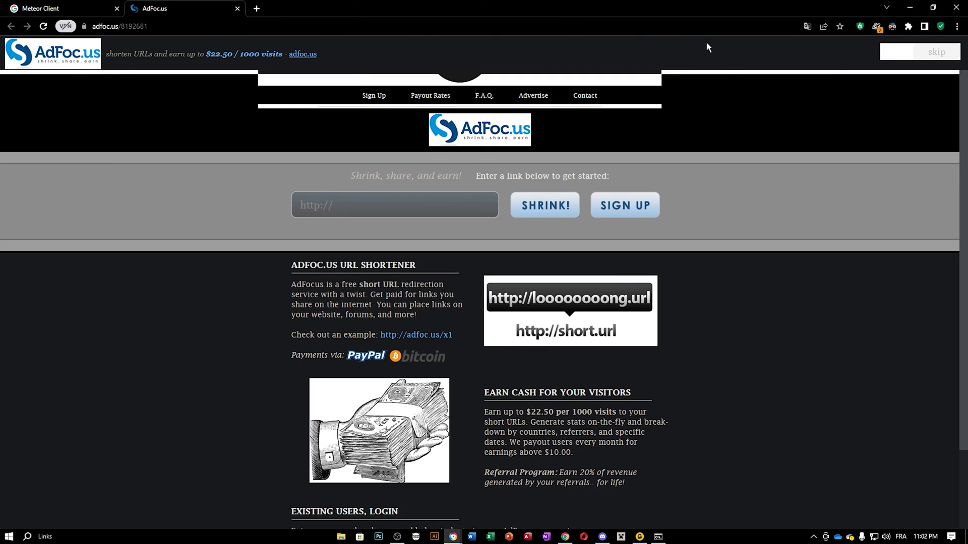
mouse_move(714, 224)
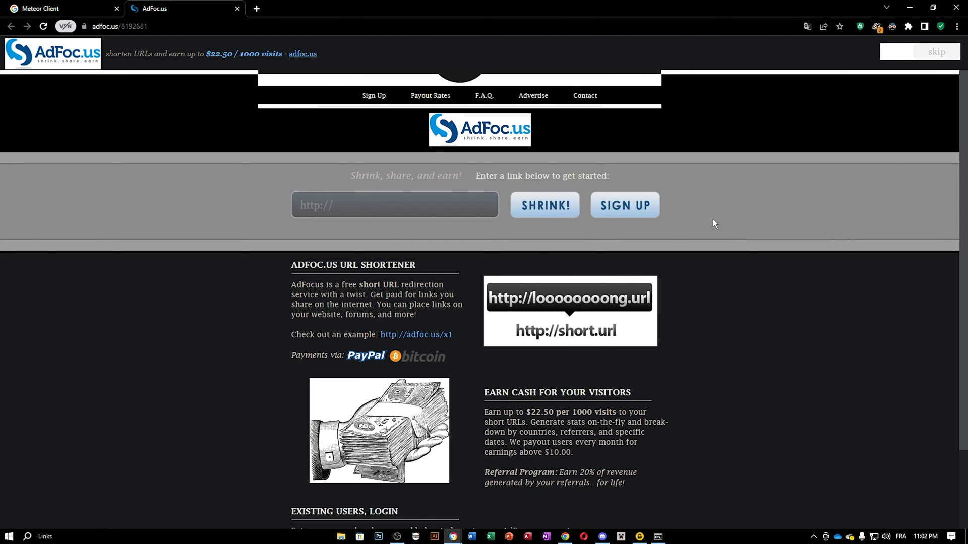
mouse_move(642, 10)
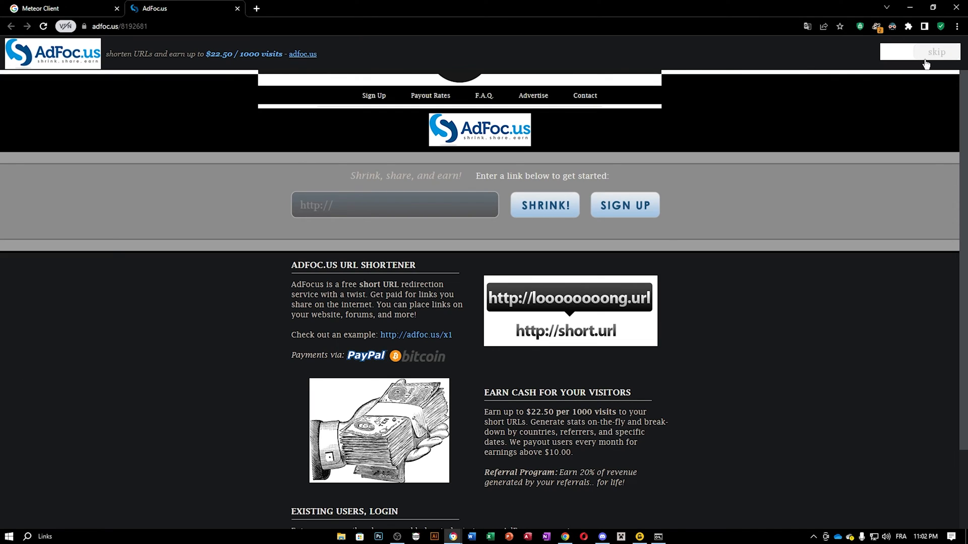
Step: Skip the AdFoc.us page once its five-second countdown finishes
click(891, 26)
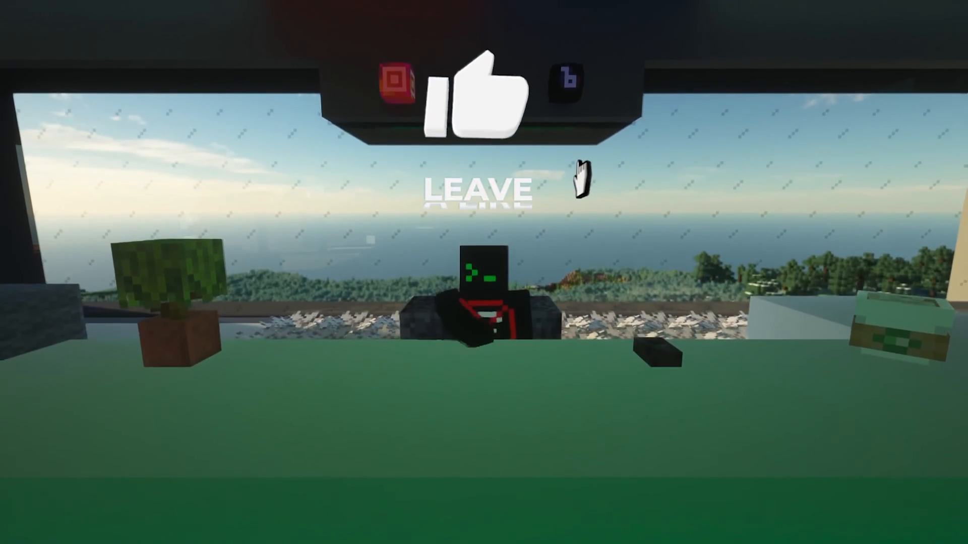
click(478, 92)
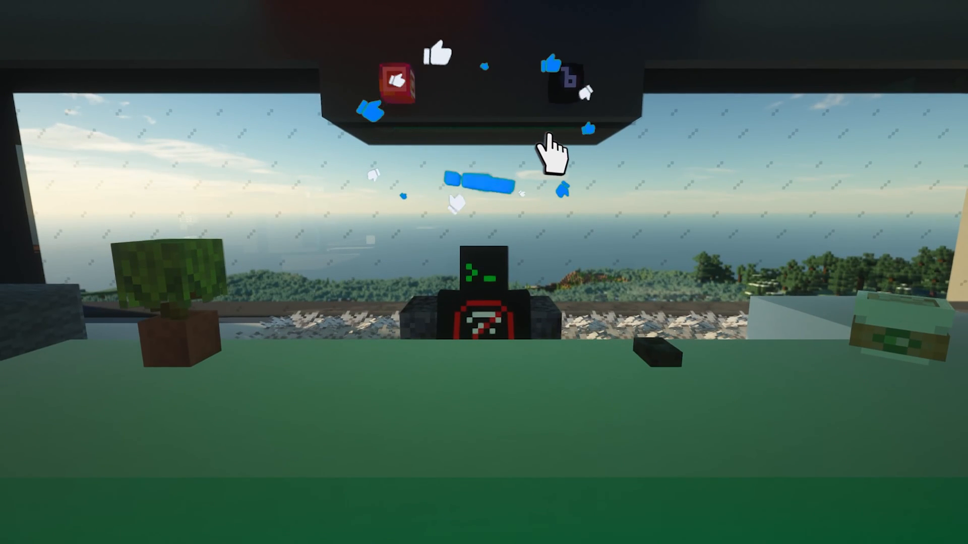